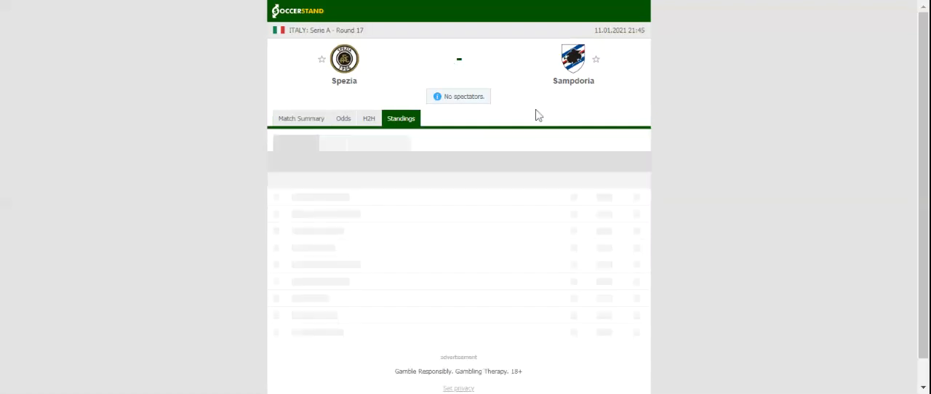
# Show the overall Serie A standings table for the Spezia vs Sampdoria match.
pyautogui.click(400, 117)
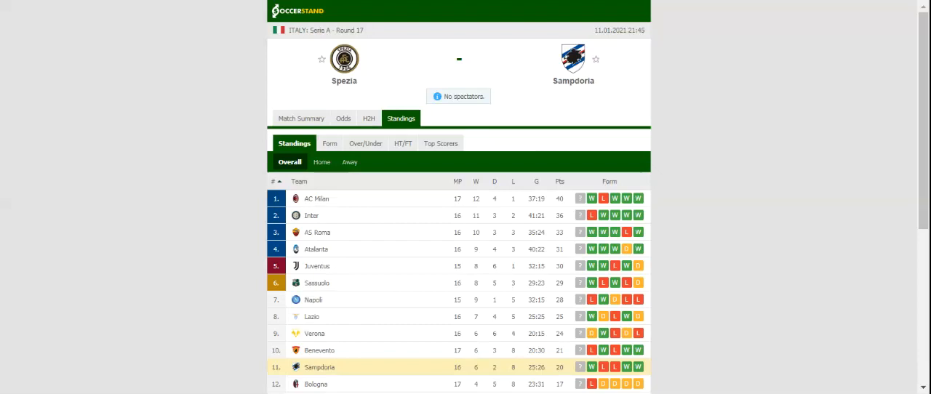
pyautogui.moveTo(370, 117)
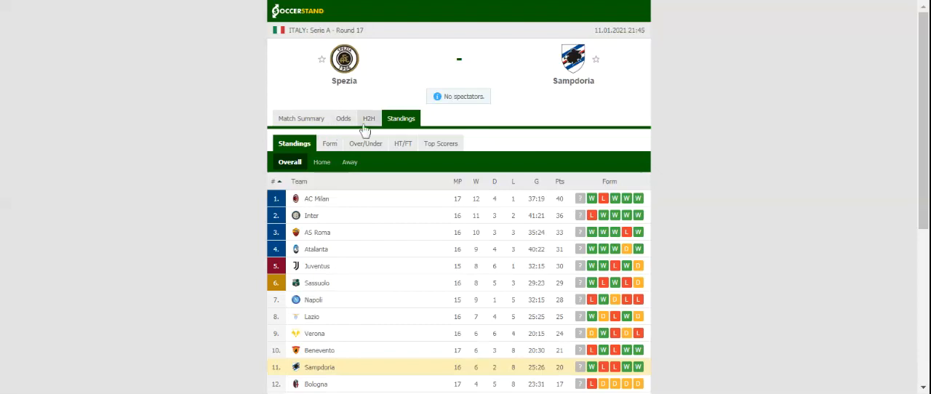
# Show the head-to-head history listing recent Spezia and Sampdoria results.
pyautogui.click(370, 118)
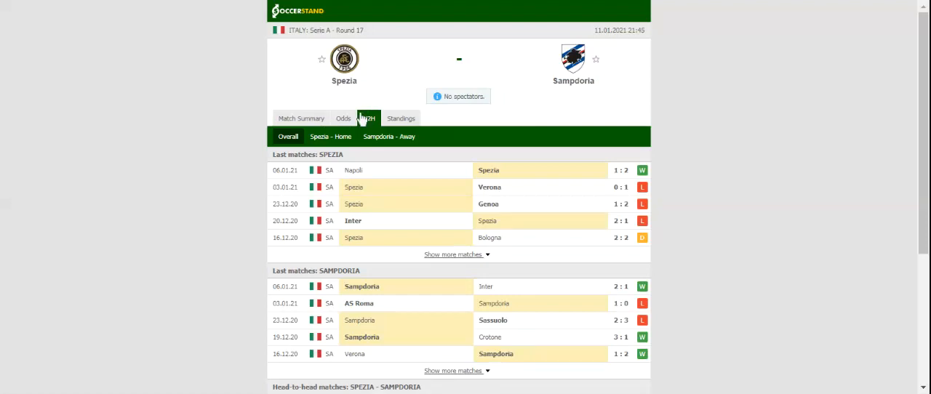
# Show the bookmakers' full-time 1X2 odds table for Spezia vs Sampdoria.
pyautogui.click(343, 118)
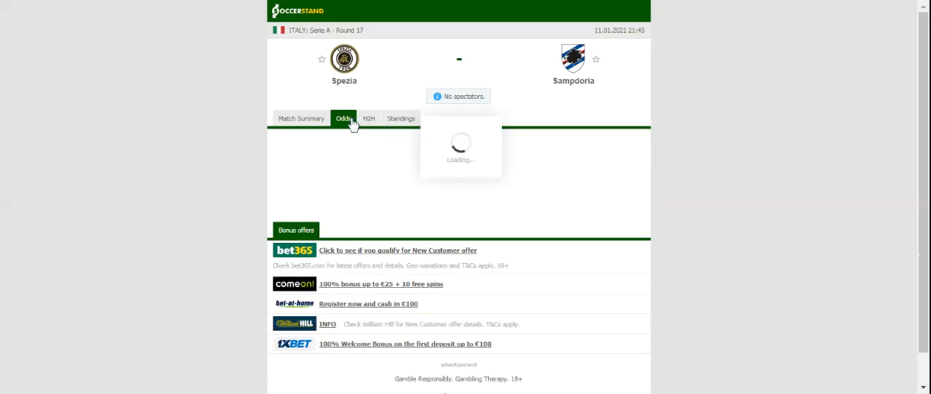
pyautogui.click(344, 118)
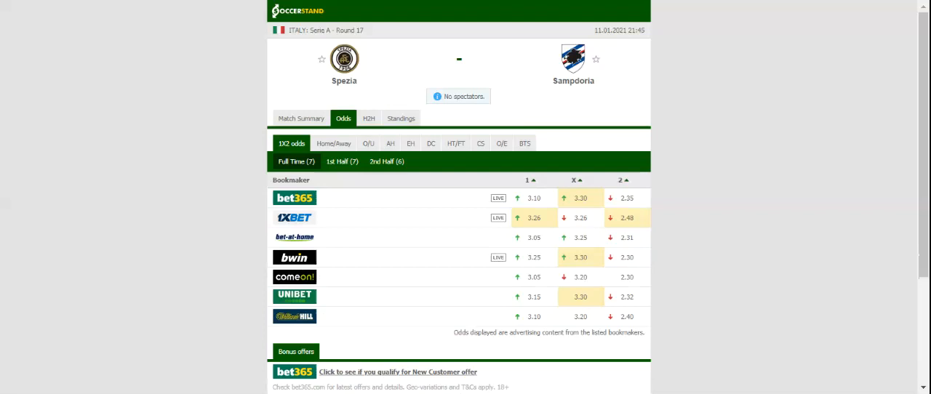
pyautogui.moveTo(471, 9)
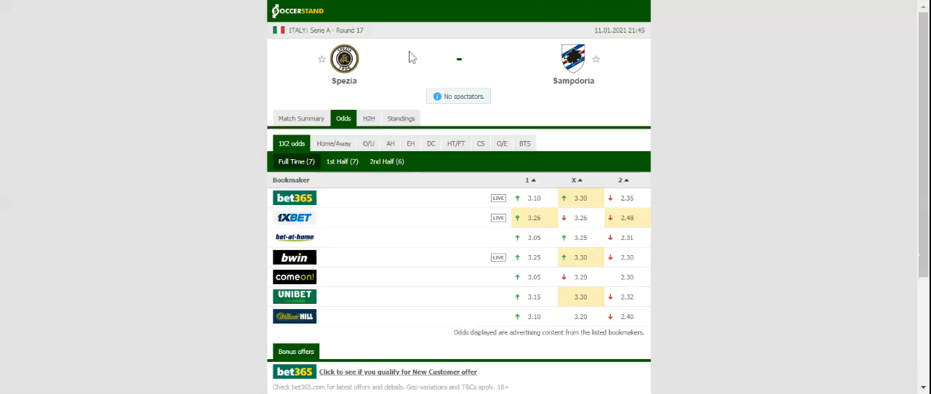
pyautogui.moveTo(393, 75)
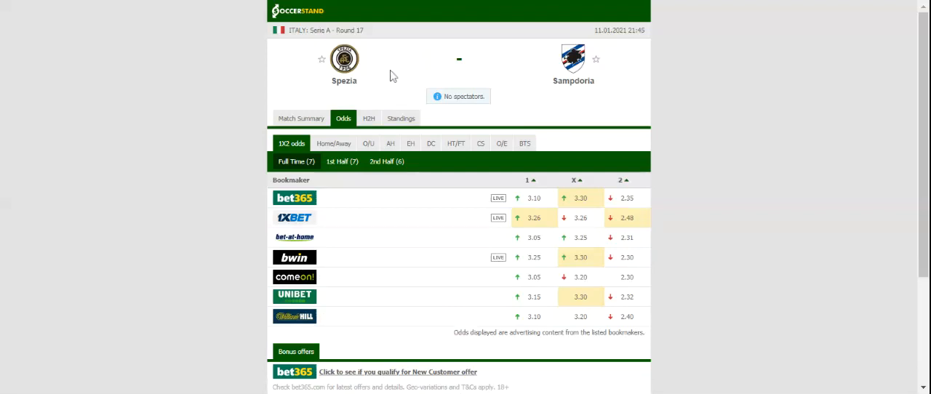